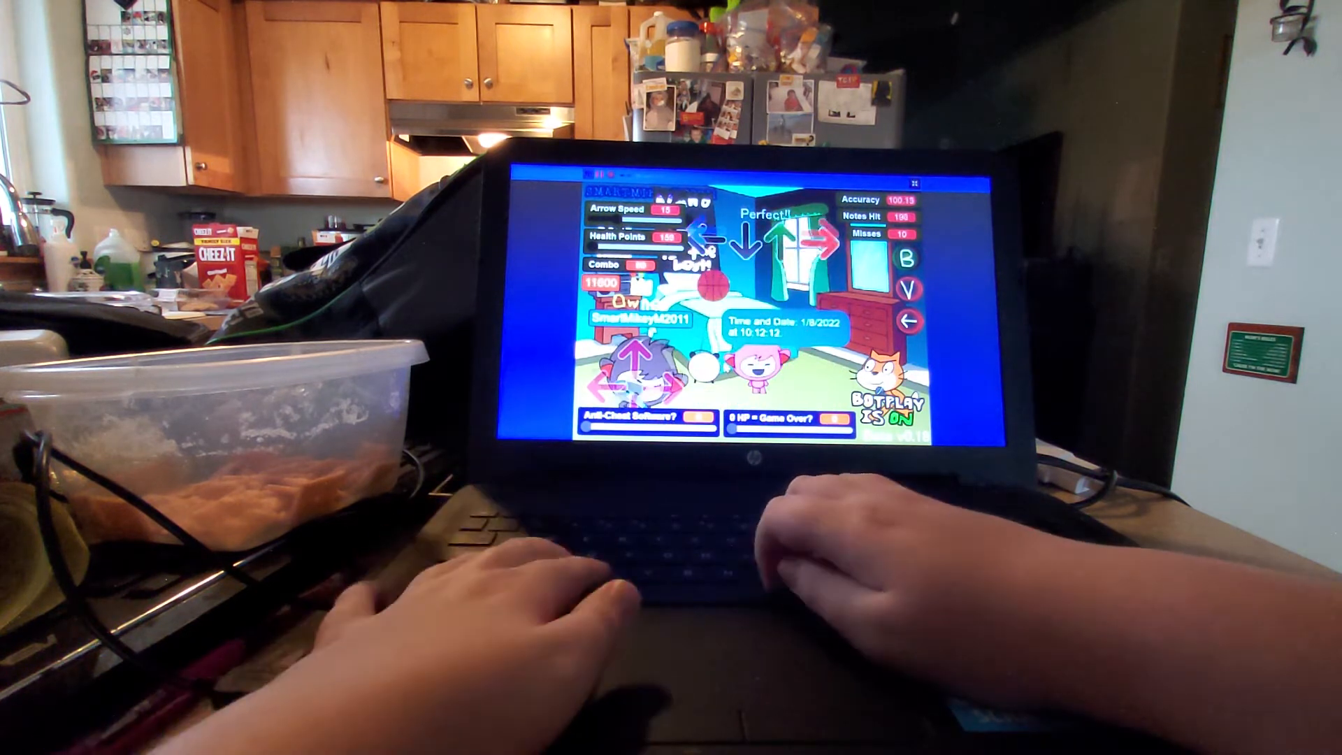
Tap the up arrow as bot-play keeps landing Perfect hits, raising the score to 12000
key(up)
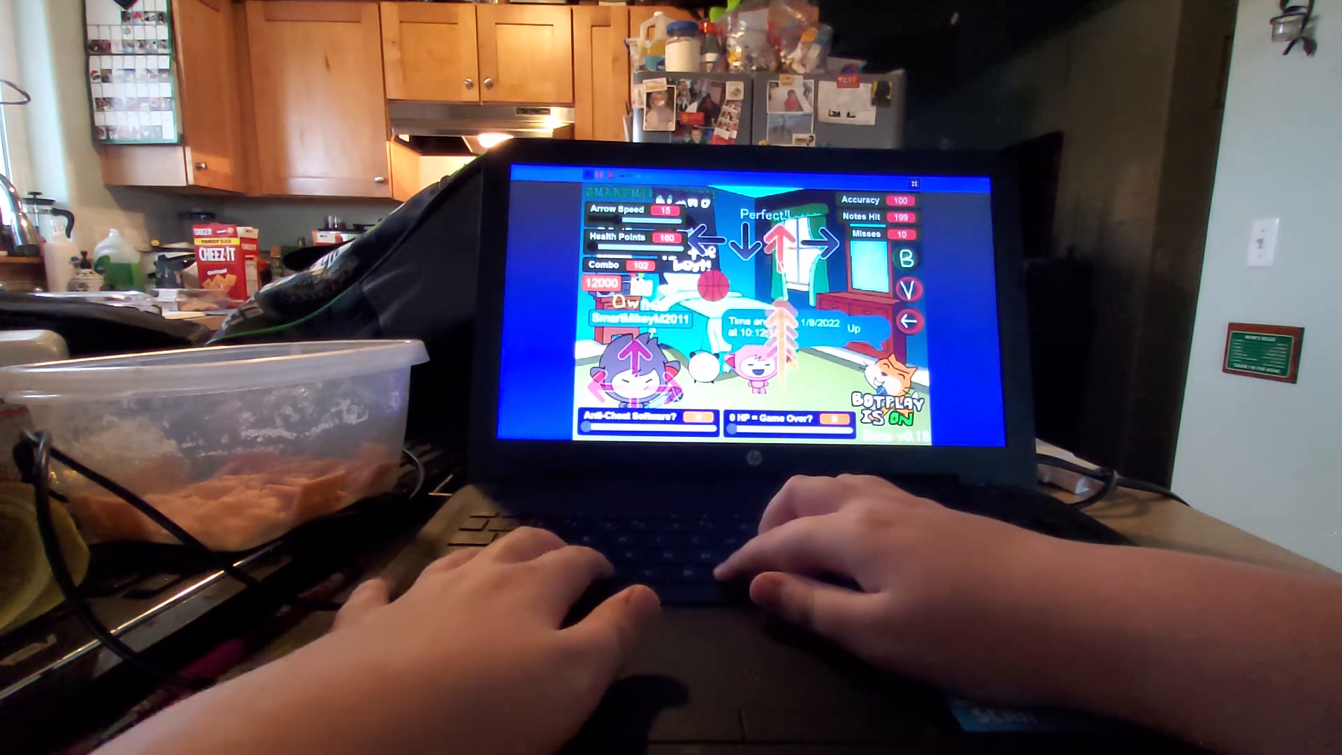